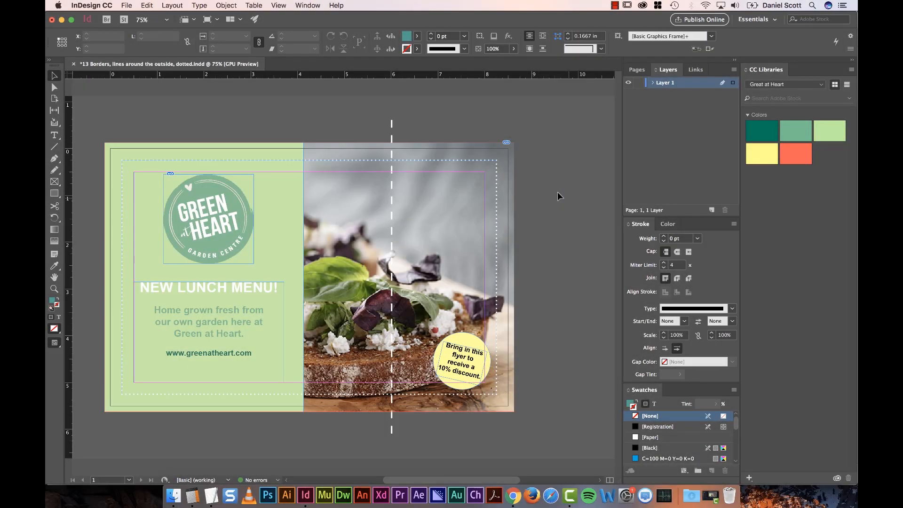
mouse_move(515, 169)
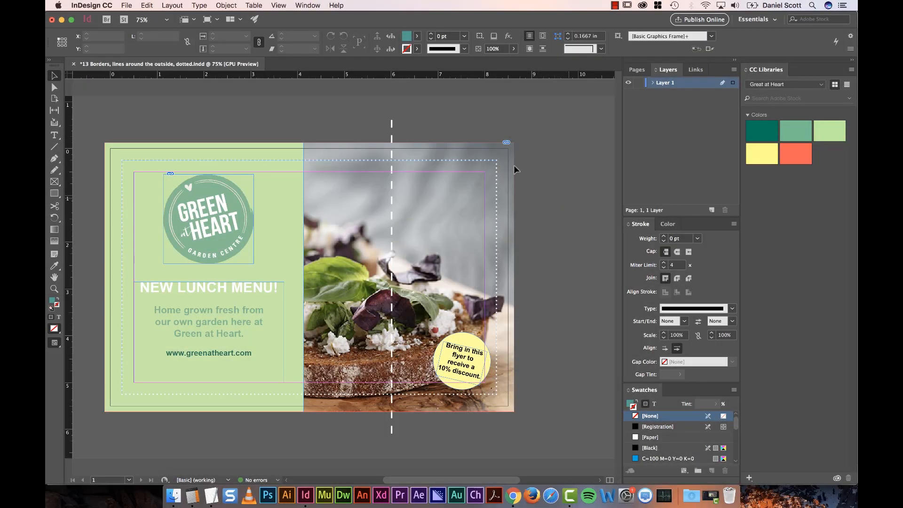
mouse_move(382, 414)
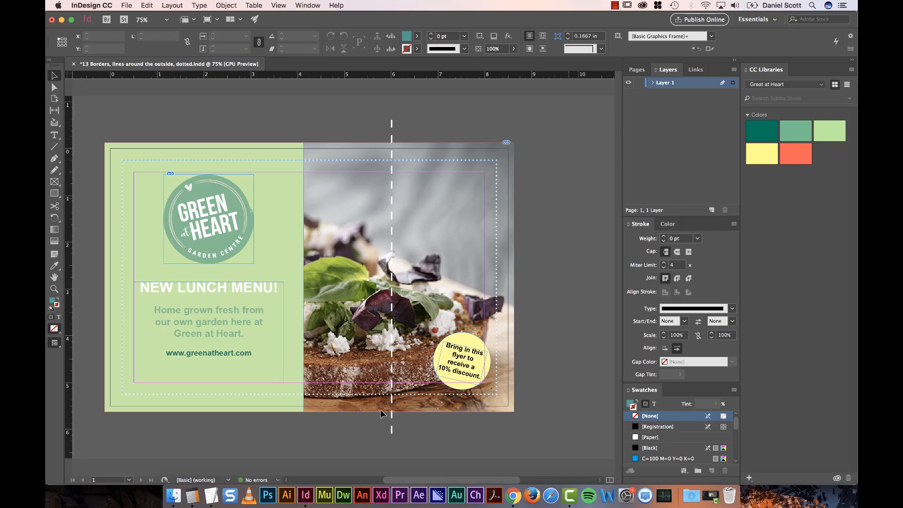
mouse_move(425, 149)
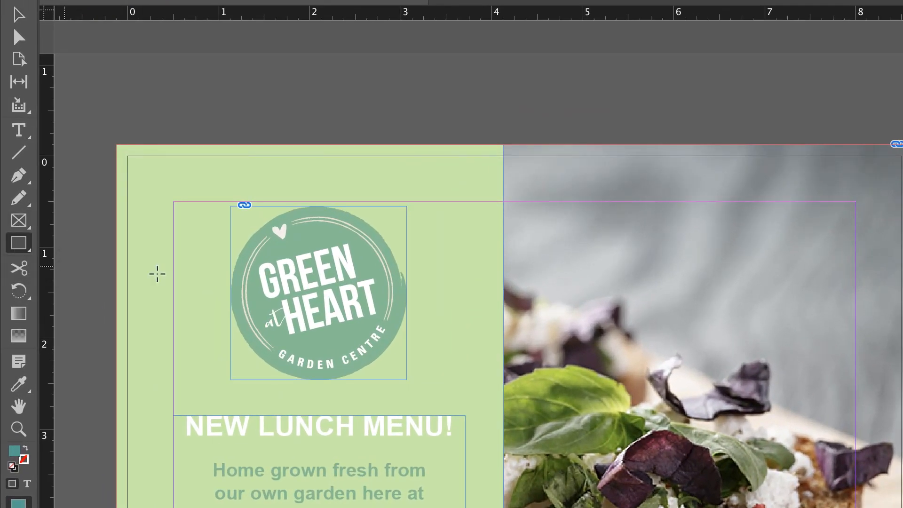
mouse_move(155, 182)
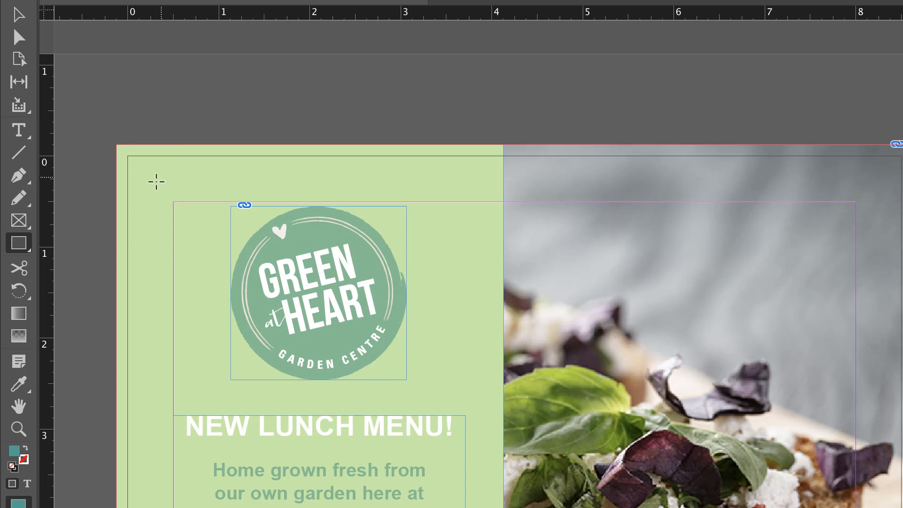
mouse_move(207, 202)
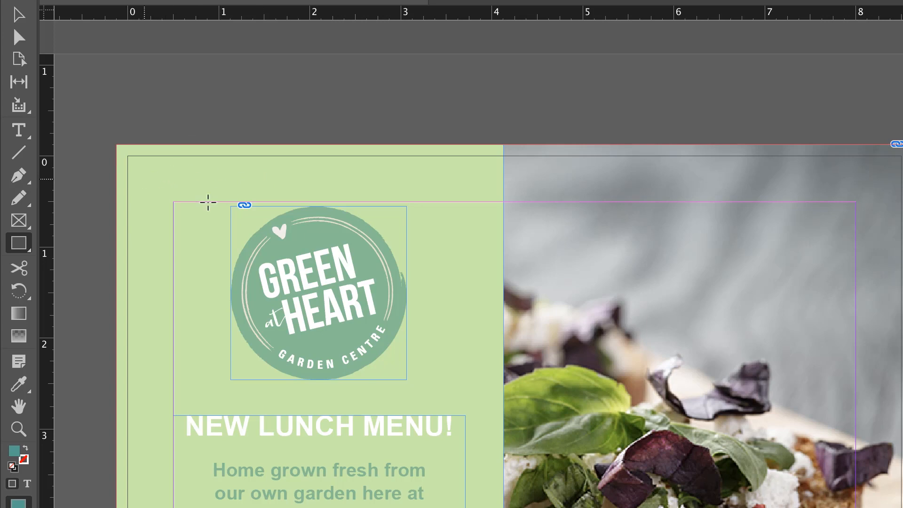
mouse_move(132, 171)
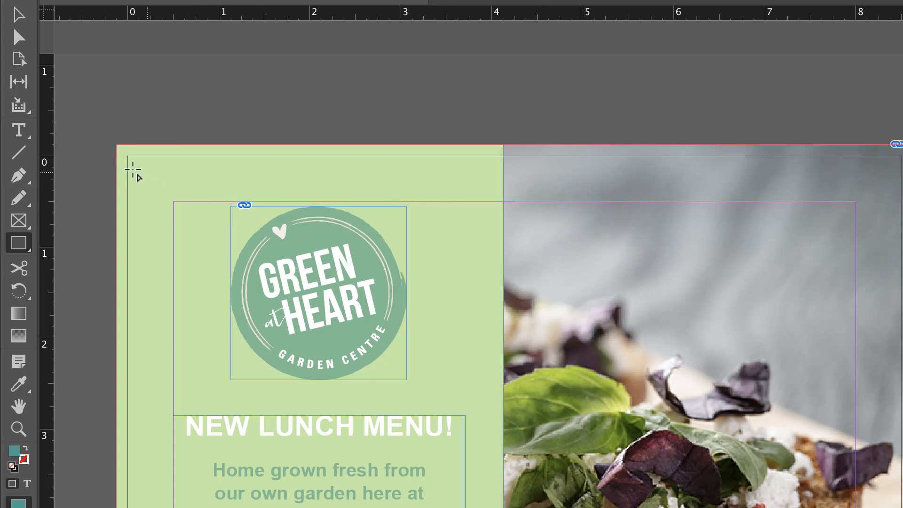
mouse_move(128, 161)
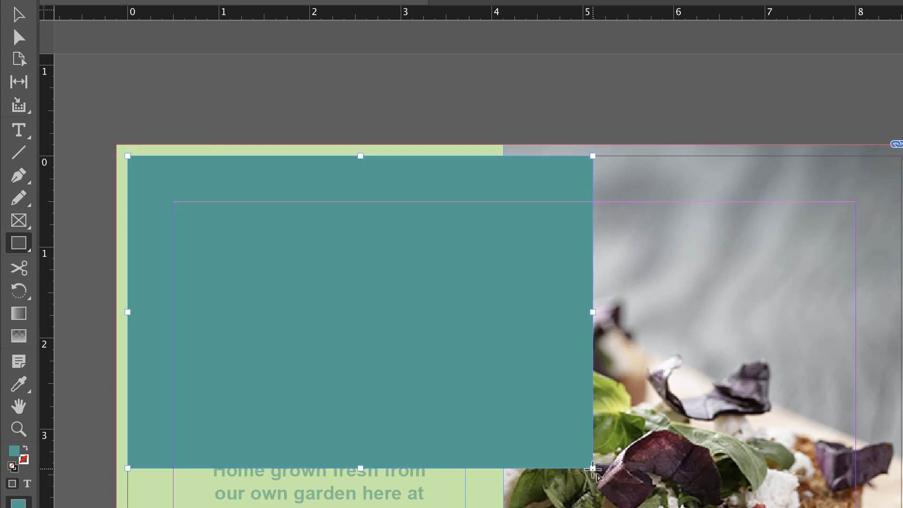
mouse_move(147, 171)
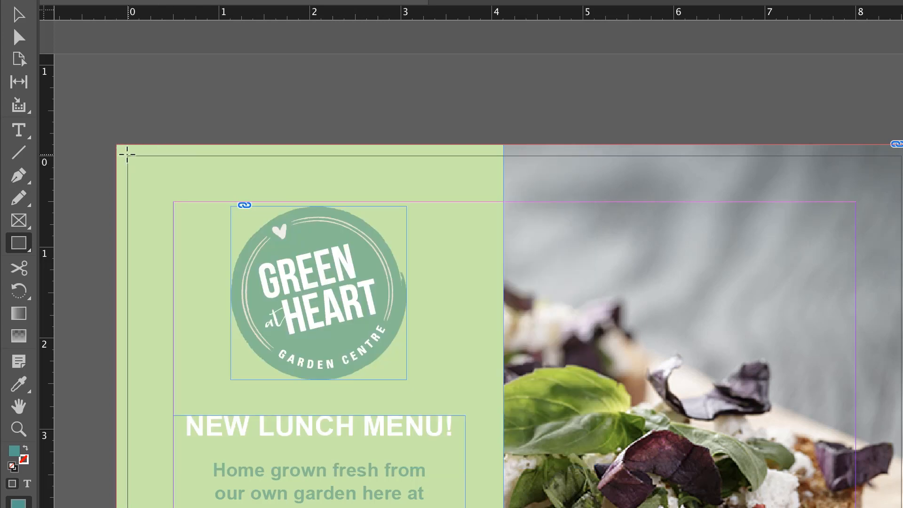
mouse_move(128, 164)
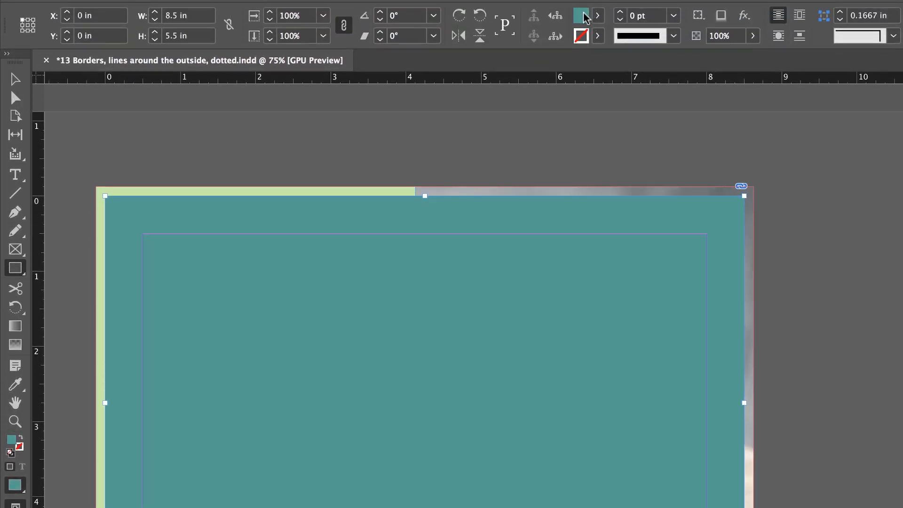
Step: Draw a teal-filled, unstroked rectangle spanning the full 8.5 by 5.5 inch page
left_click(581, 35)
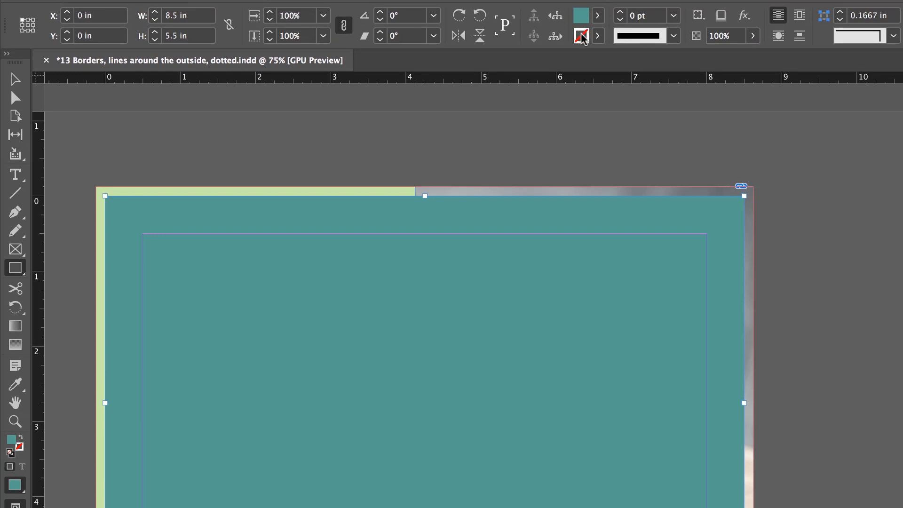
mouse_move(555, 16)
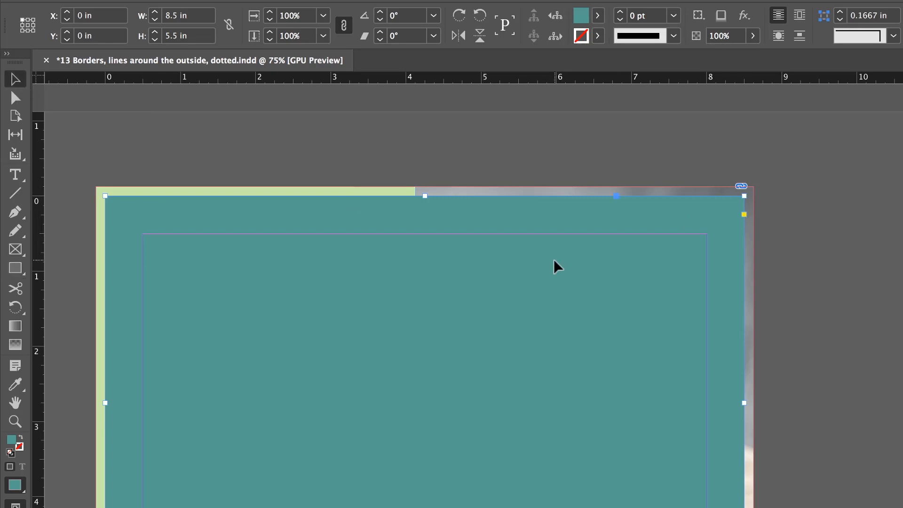
mouse_move(743, 199)
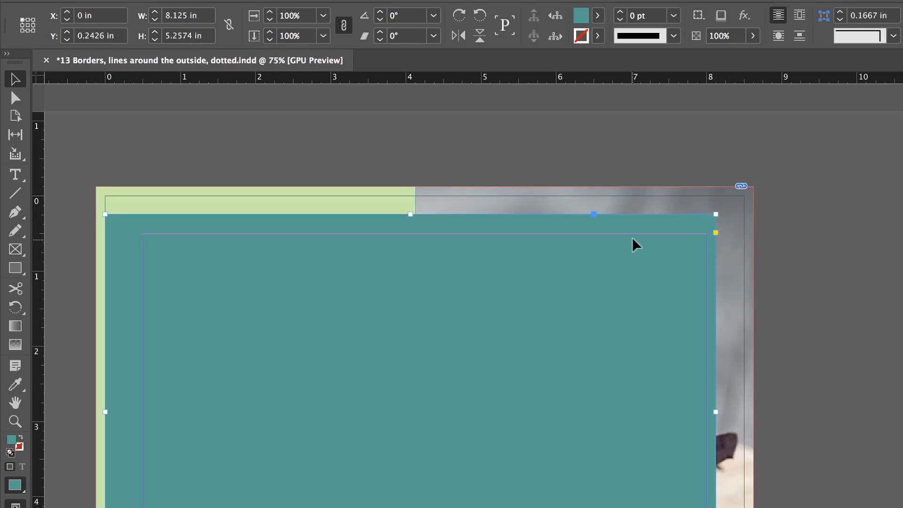
scroll("down", 3)
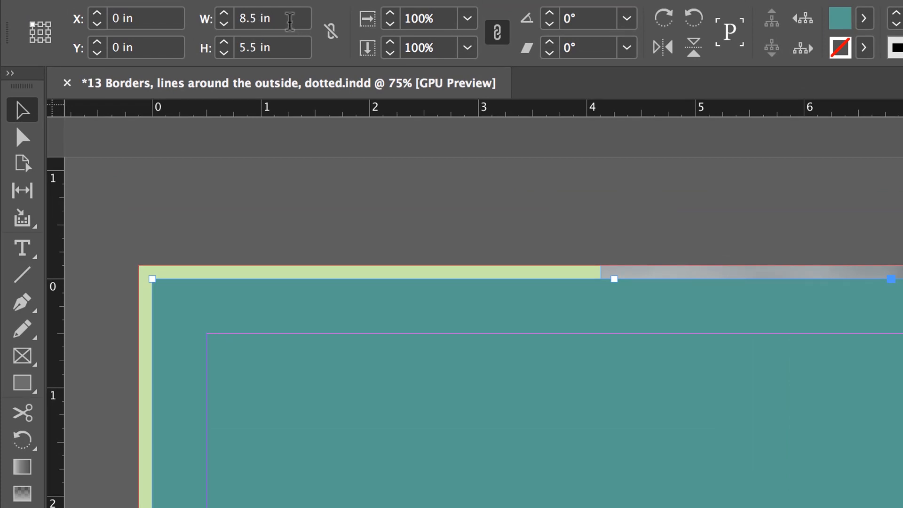
Step: Reduce the rectangle's width and height by half an inch each, to 8 by 5 inches
left_click(270, 18)
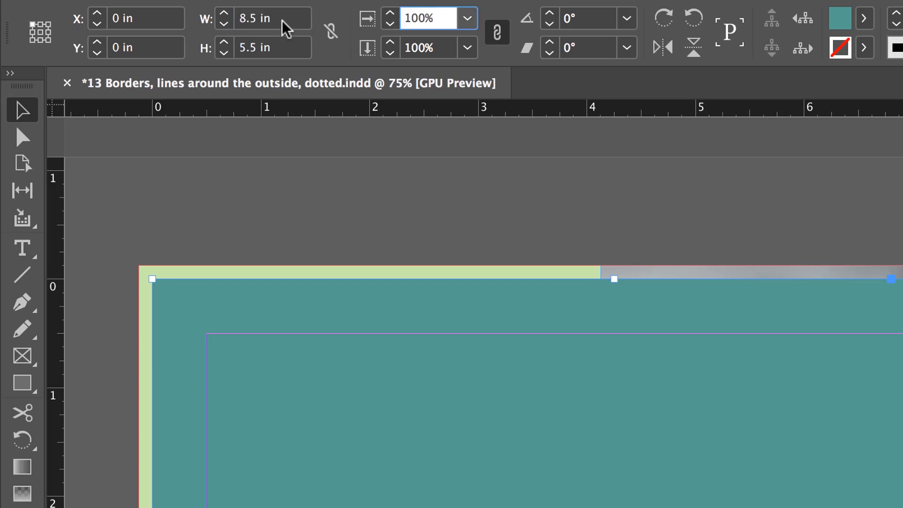
left_click(271, 18)
type(" -.5")
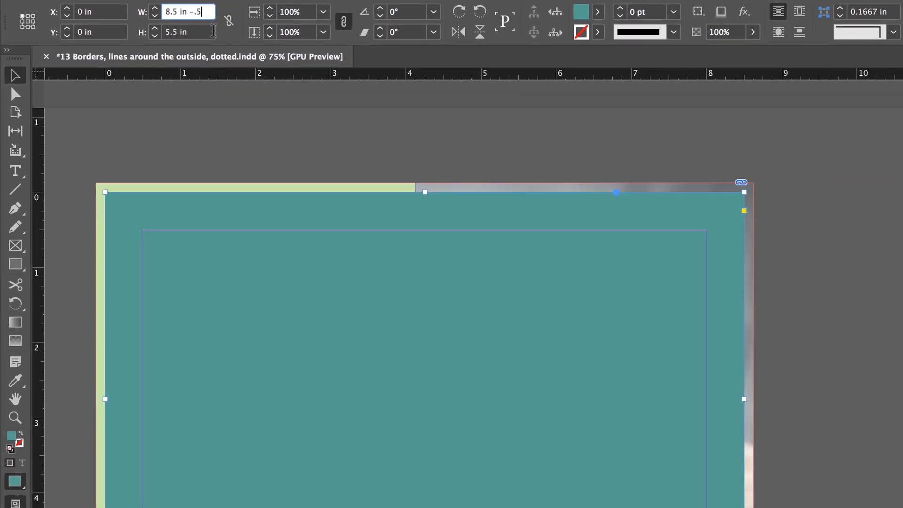
key("Return")
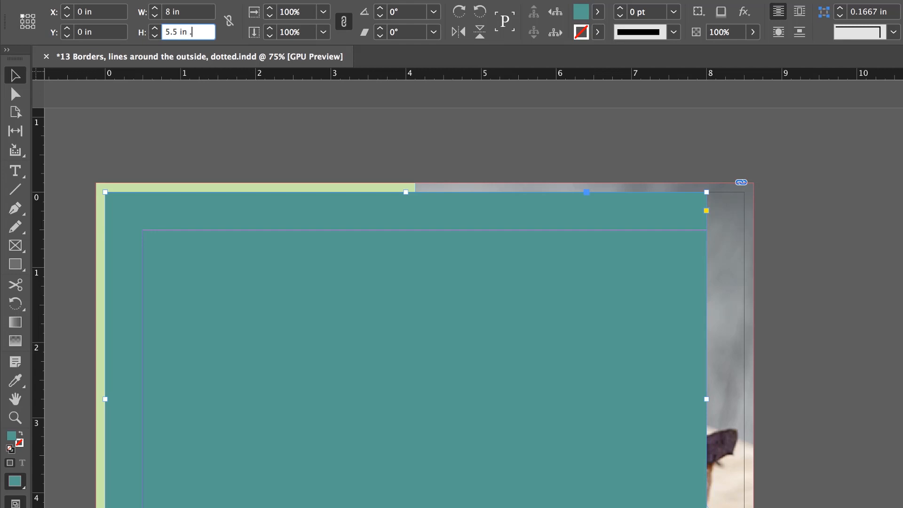
type("-.5")
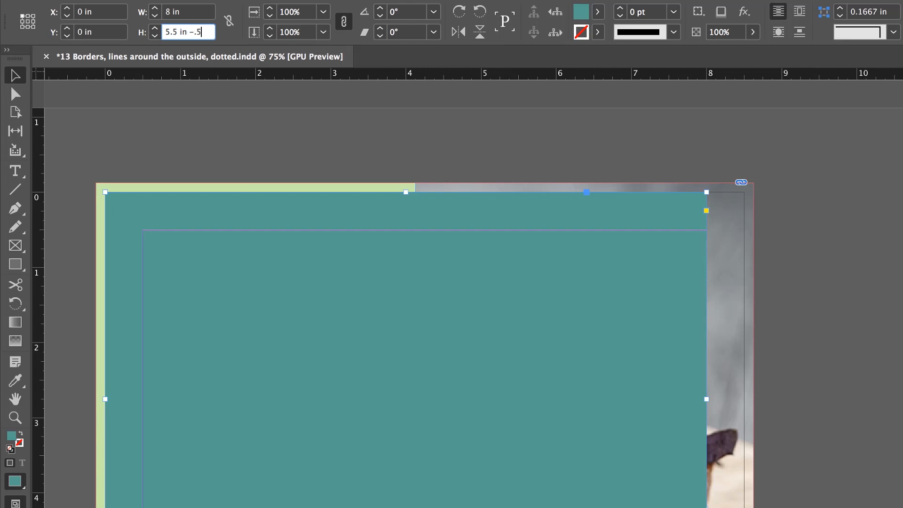
type("*")
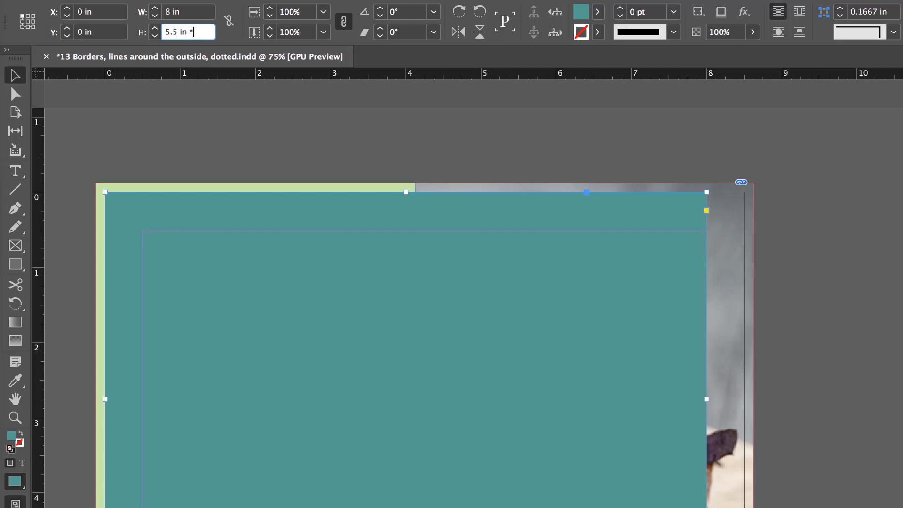
type("2")
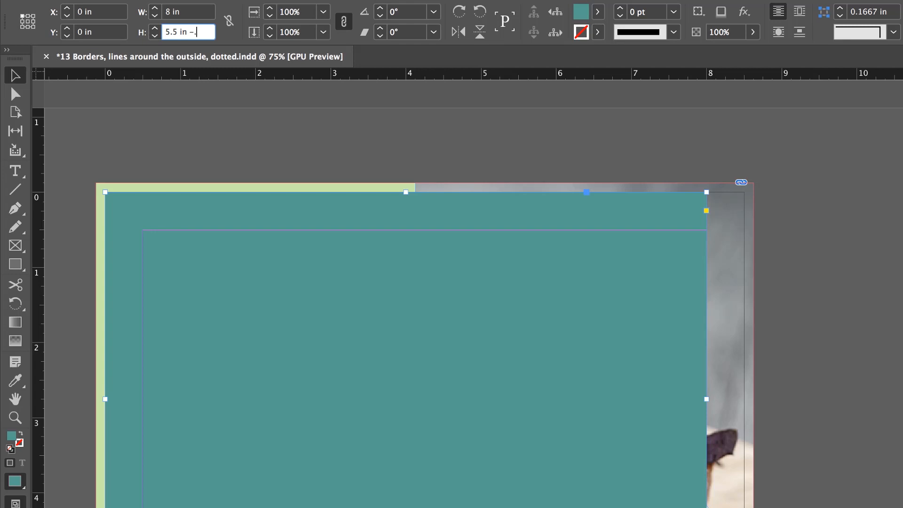
key("Return")
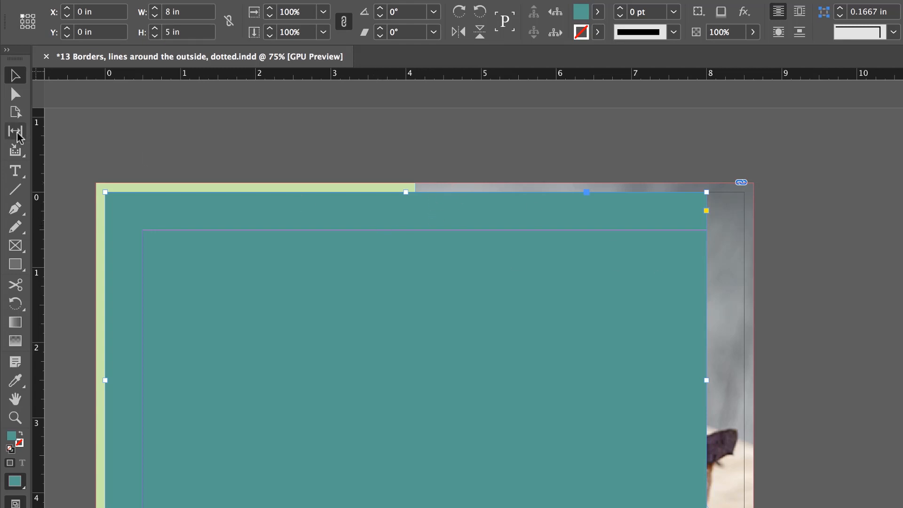
mouse_move(483, 268)
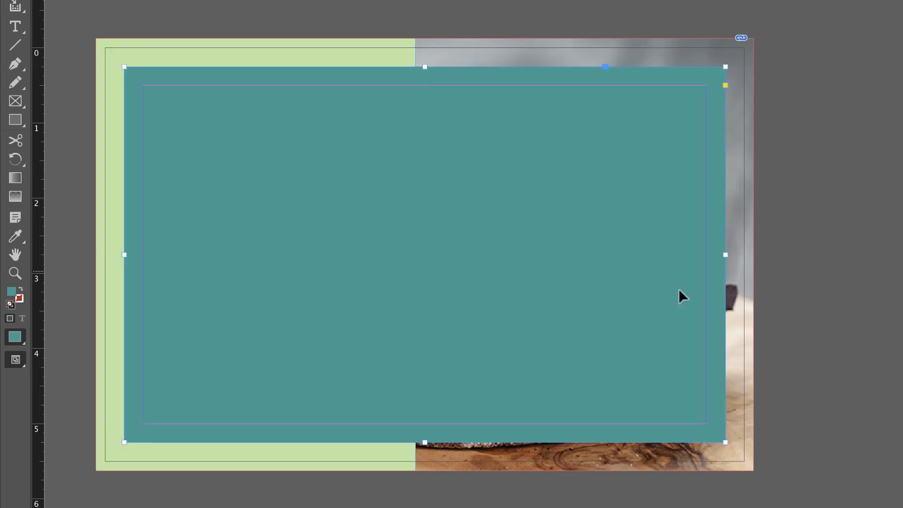
mouse_move(768, 368)
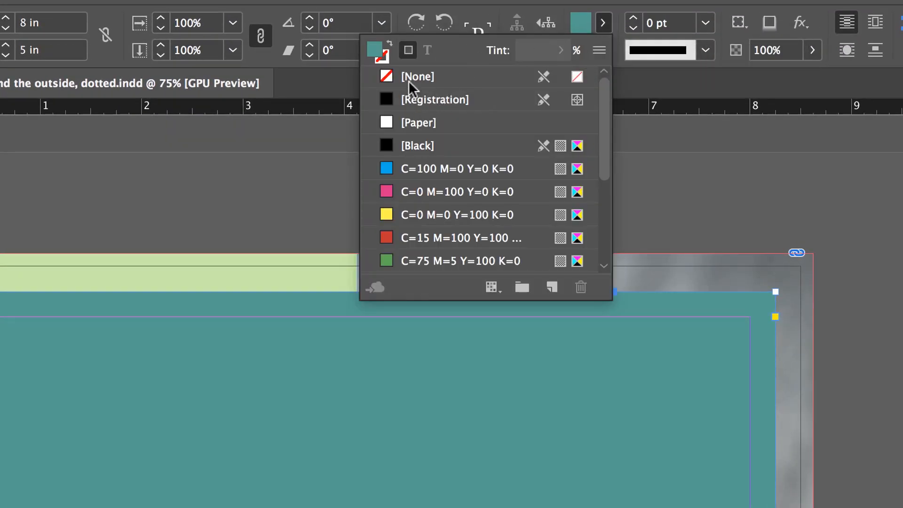
Step: Set the rectangle's fill to None so the flyer shows through
left_click(417, 77)
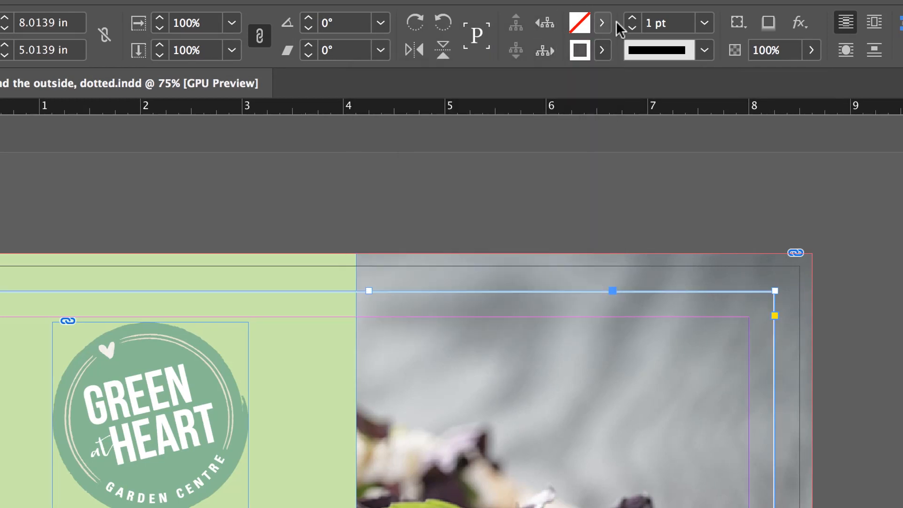
mouse_move(627, 22)
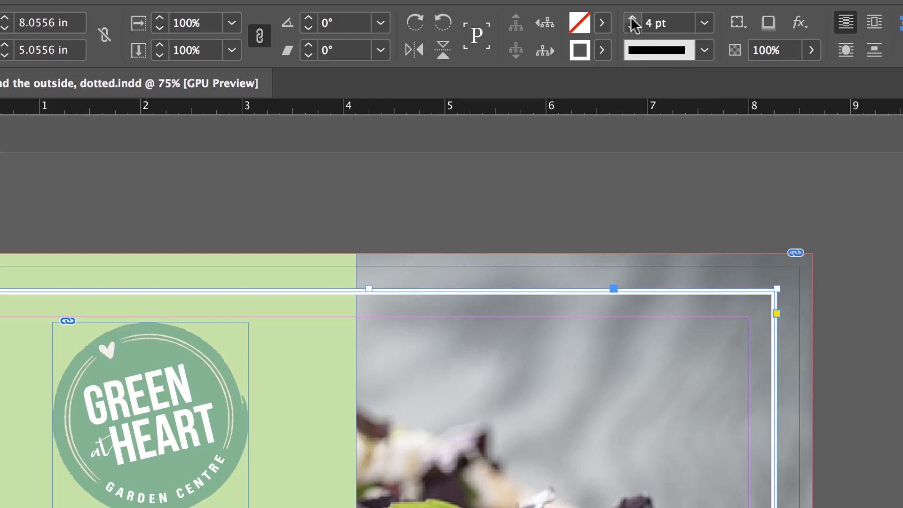
mouse_move(555, 79)
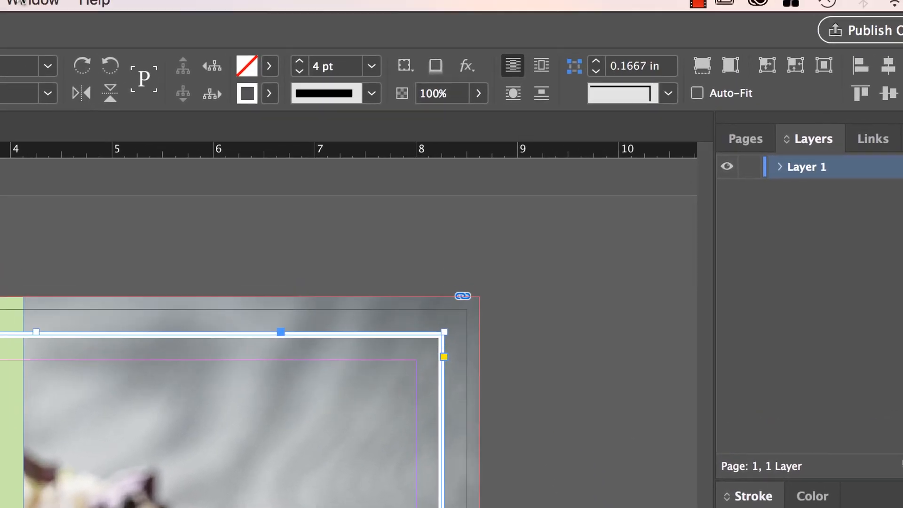
Step: Bring up the Stroke panel via the Window menu and show its full options
left_click(37, 11)
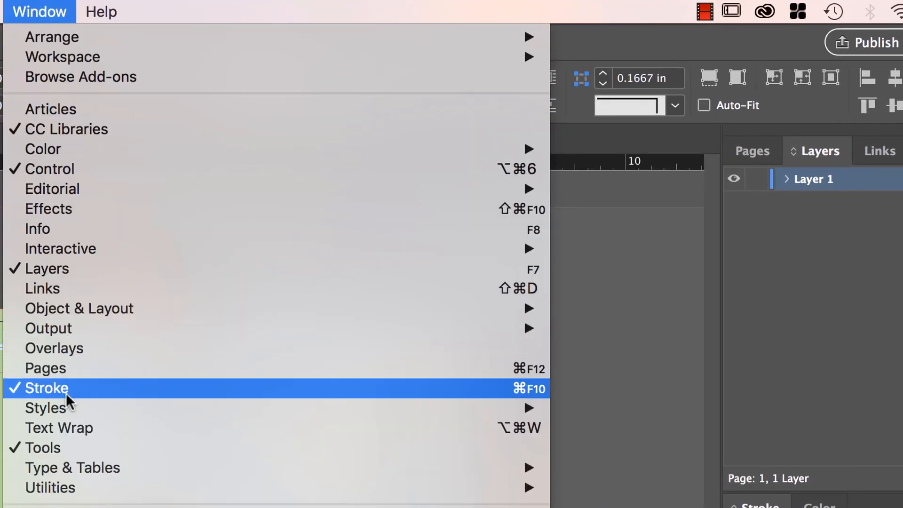
left_click(47, 387)
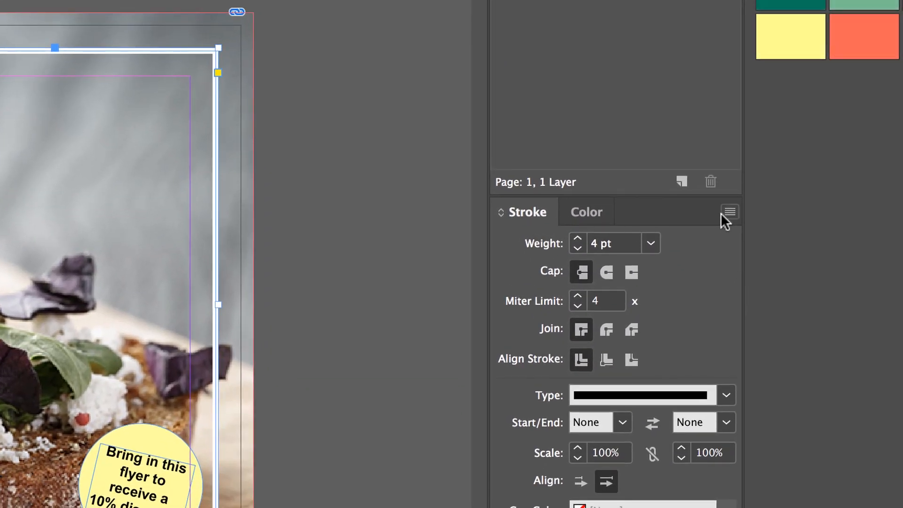
left_click(729, 211)
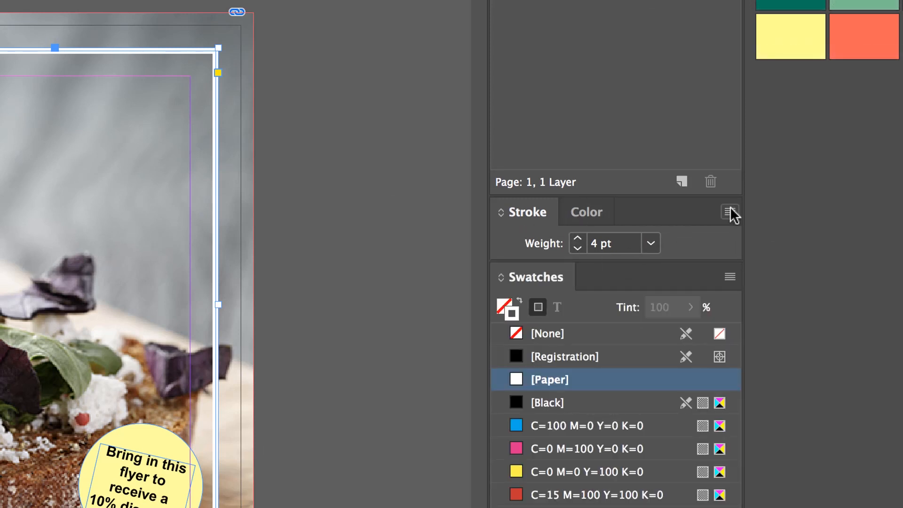
left_click(730, 212)
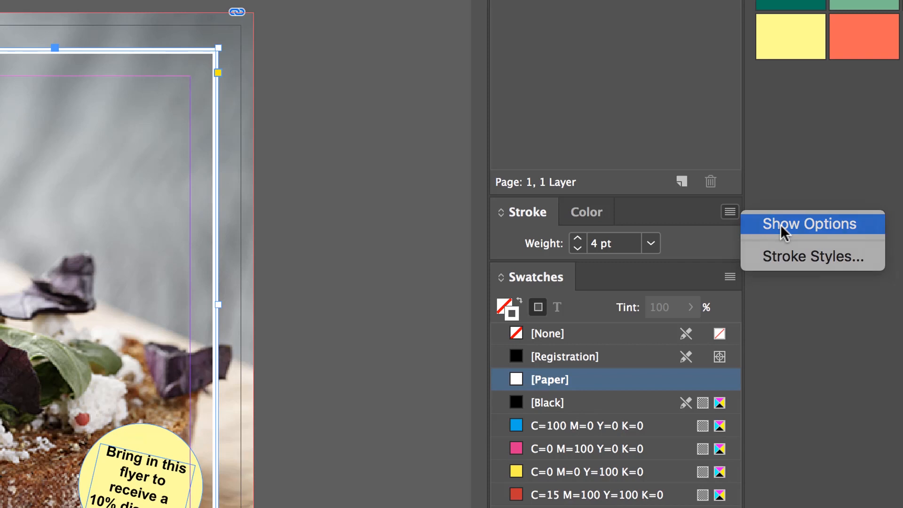
left_click(809, 224)
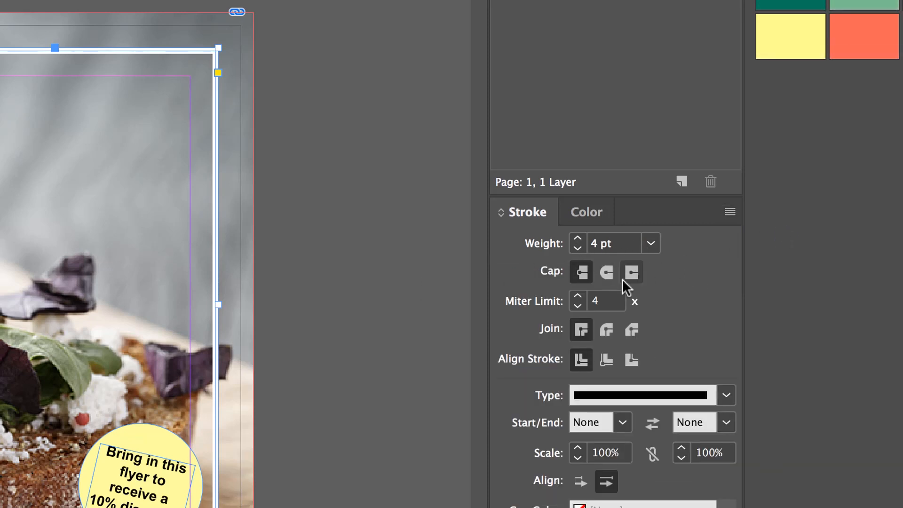
Step: Expand the Stroke panel's Type list to browse dotted, dashed and wavy styles
left_click(725, 395)
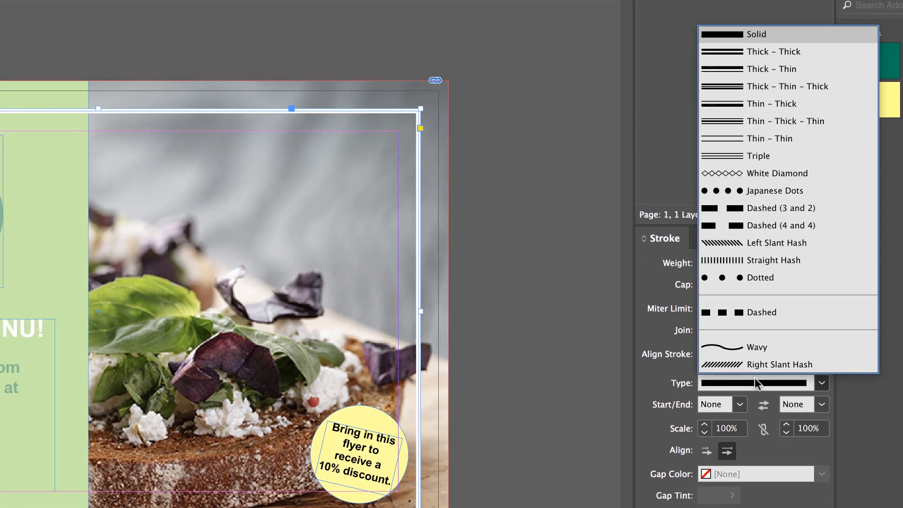
mouse_move(745, 44)
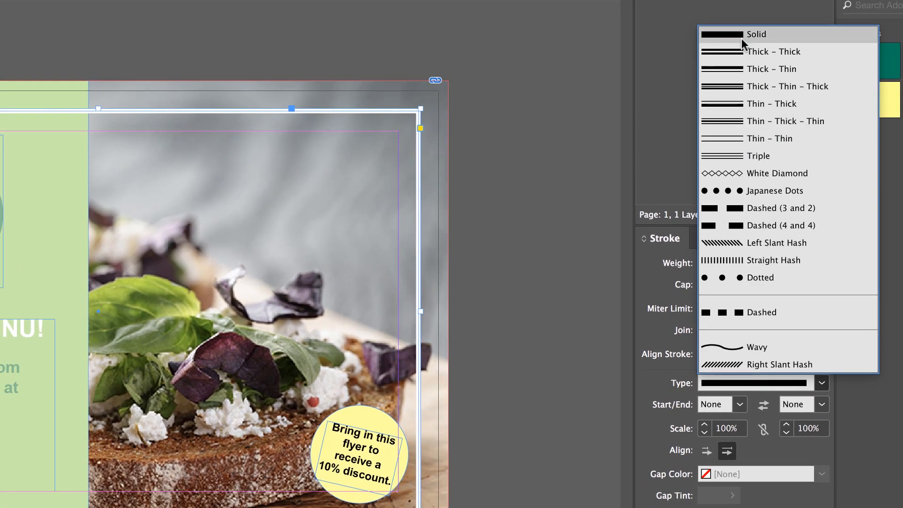
mouse_move(754, 51)
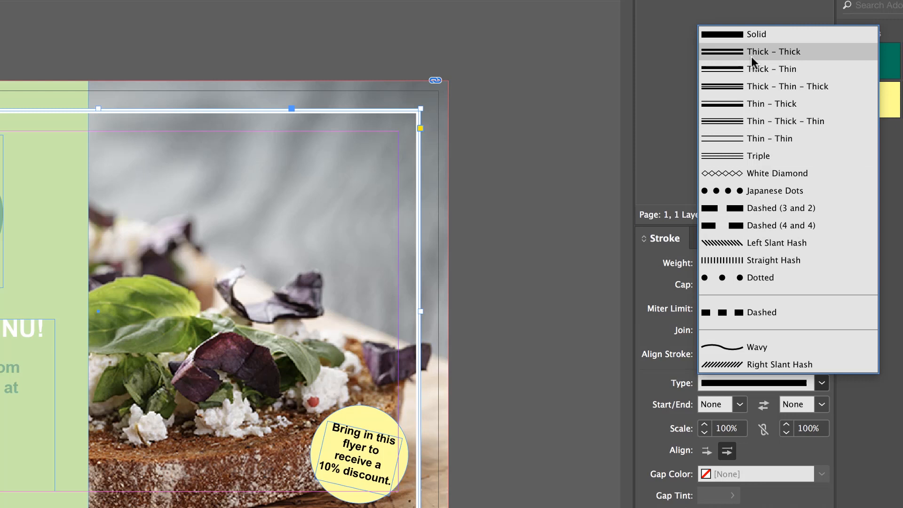
mouse_move(765, 191)
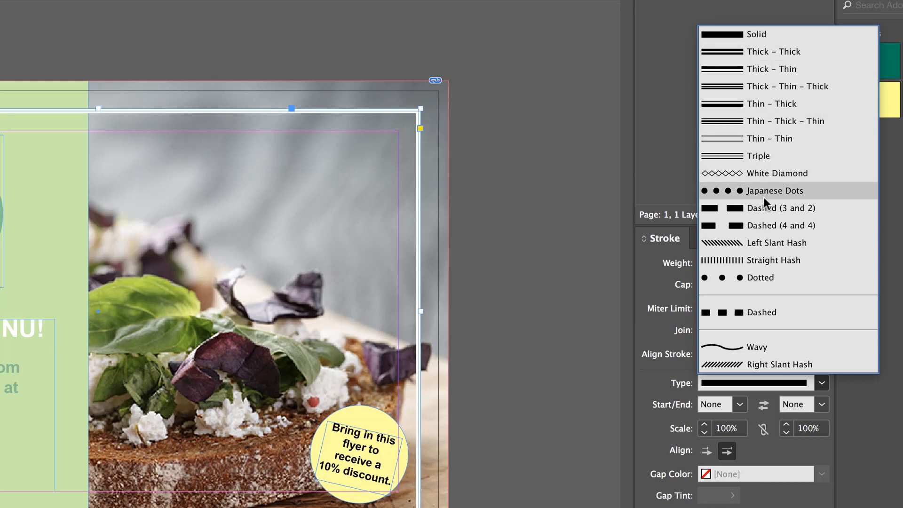
mouse_move(781, 155)
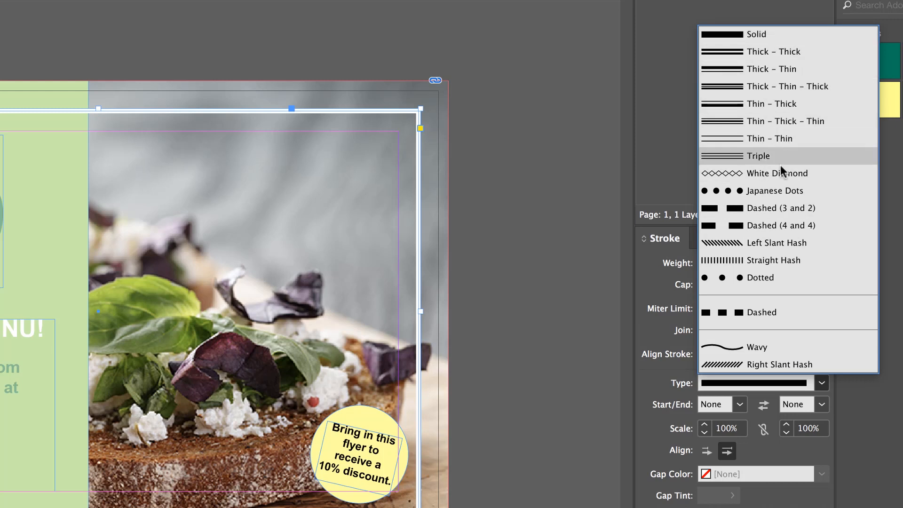
mouse_move(771, 173)
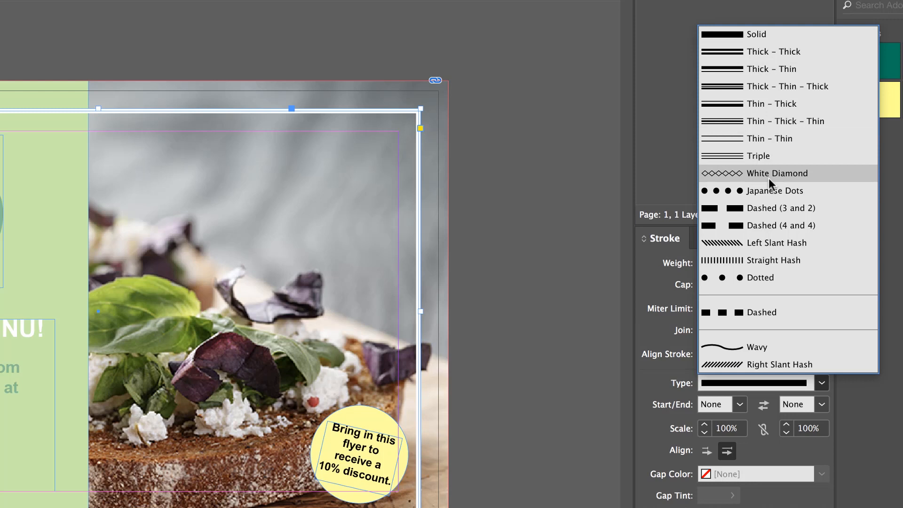
mouse_move(771, 191)
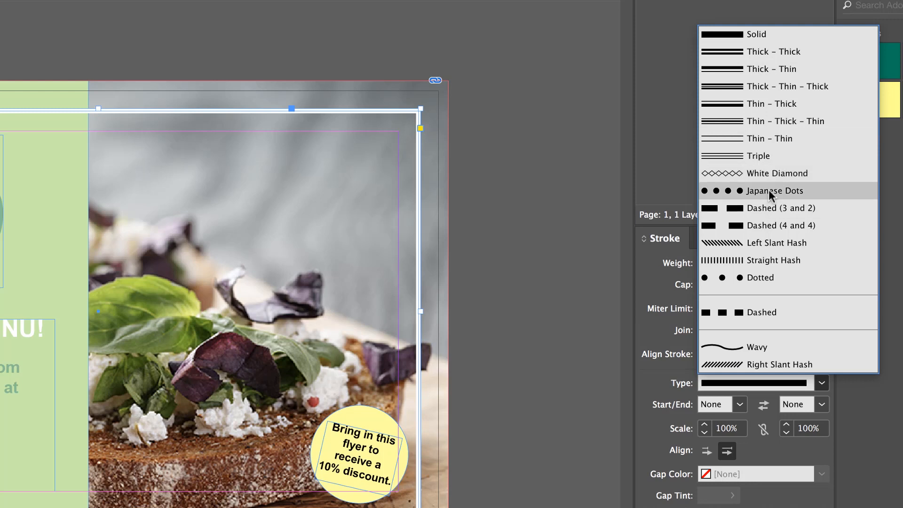
mouse_move(758, 277)
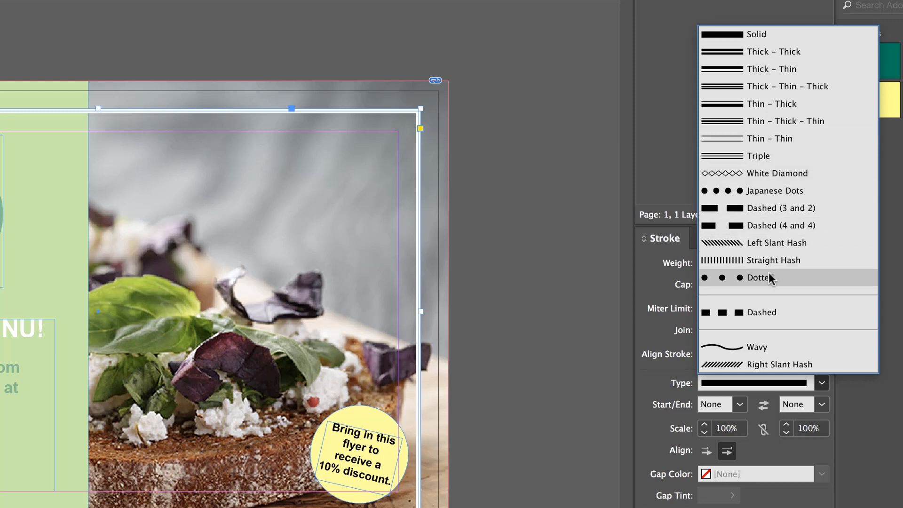
mouse_move(757, 224)
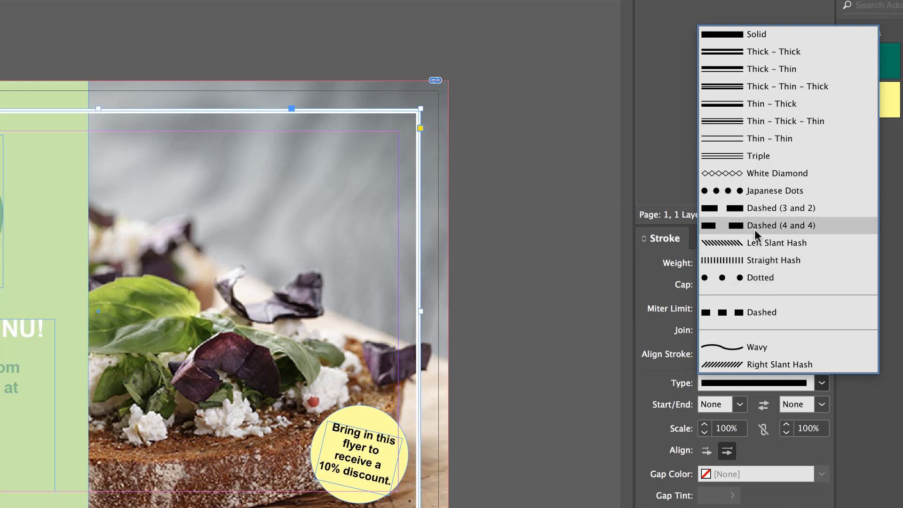
mouse_move(716, 196)
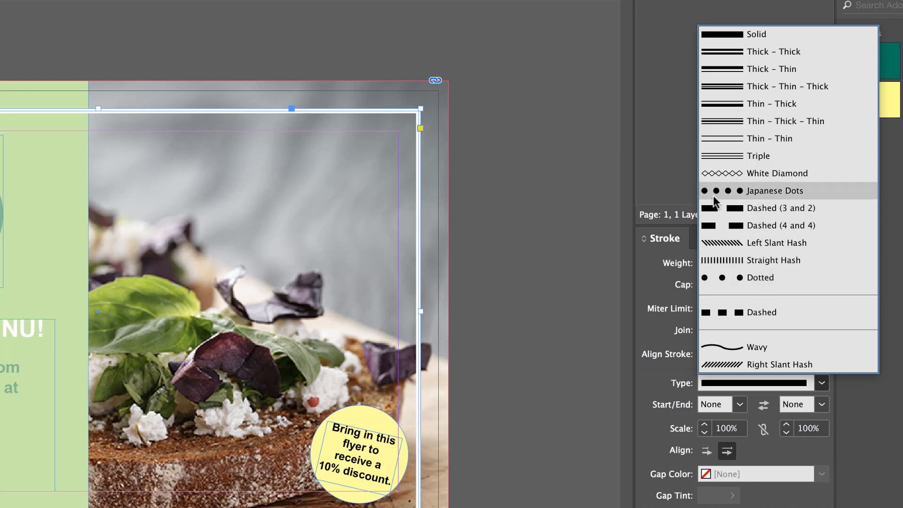
Step: Try Japanese Dots and Right Slant Hash, then settle on Dotted for the border's 4 pt stroke
left_click(759, 278)
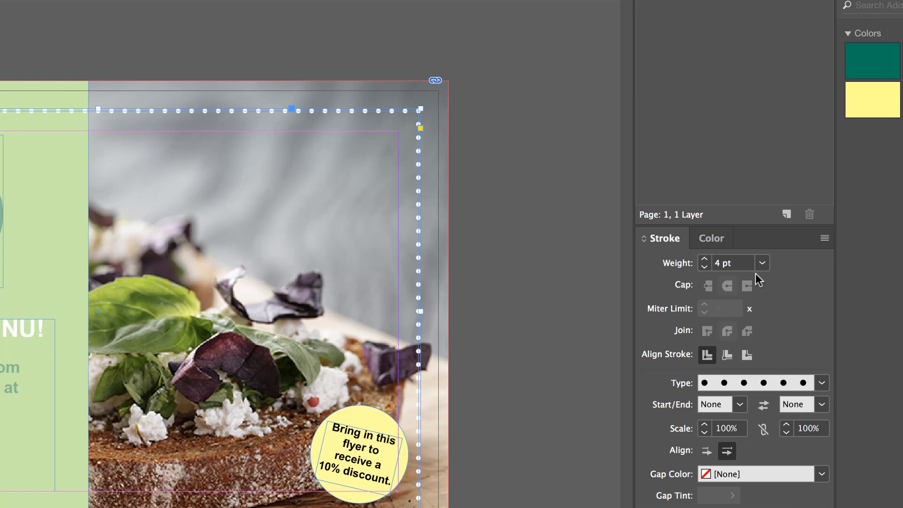
mouse_move(391, 115)
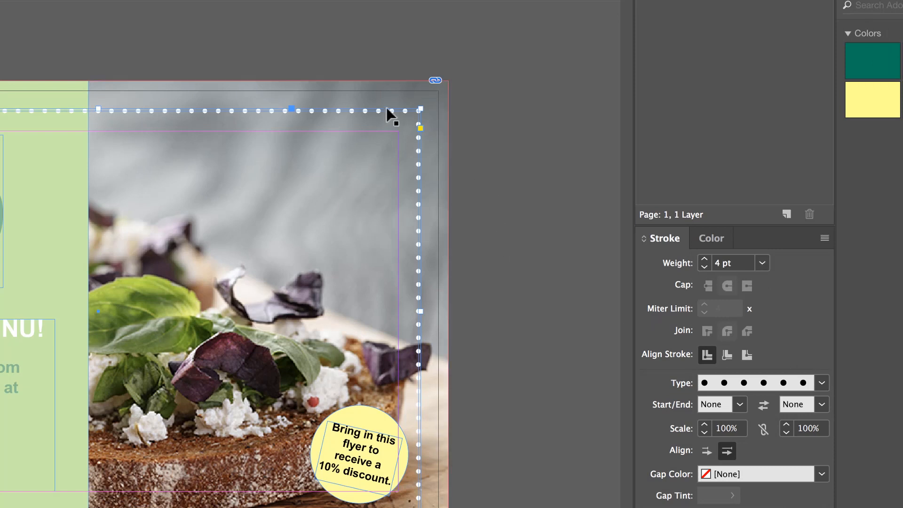
mouse_move(476, 238)
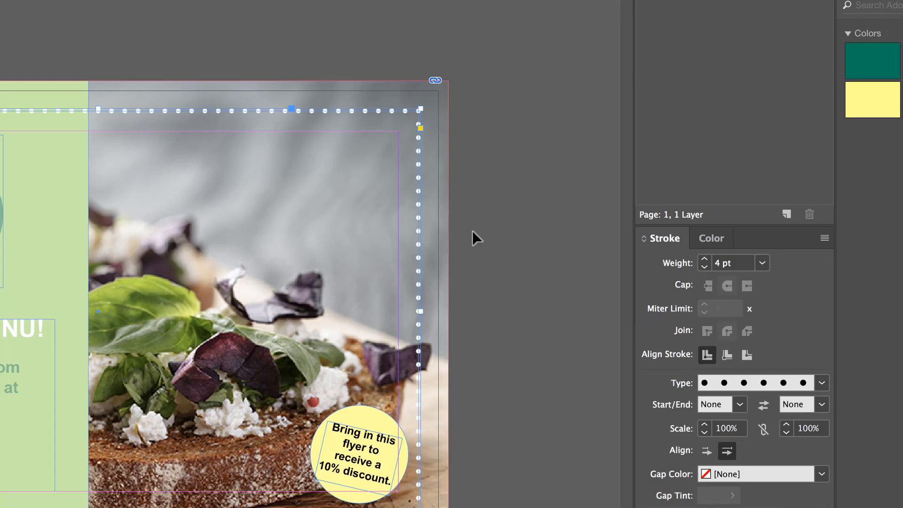
left_click(820, 382)
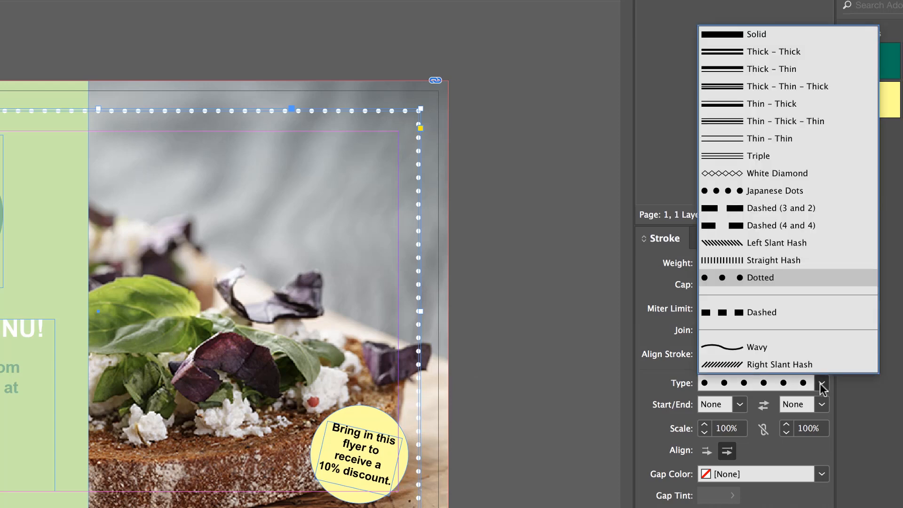
left_click(760, 313)
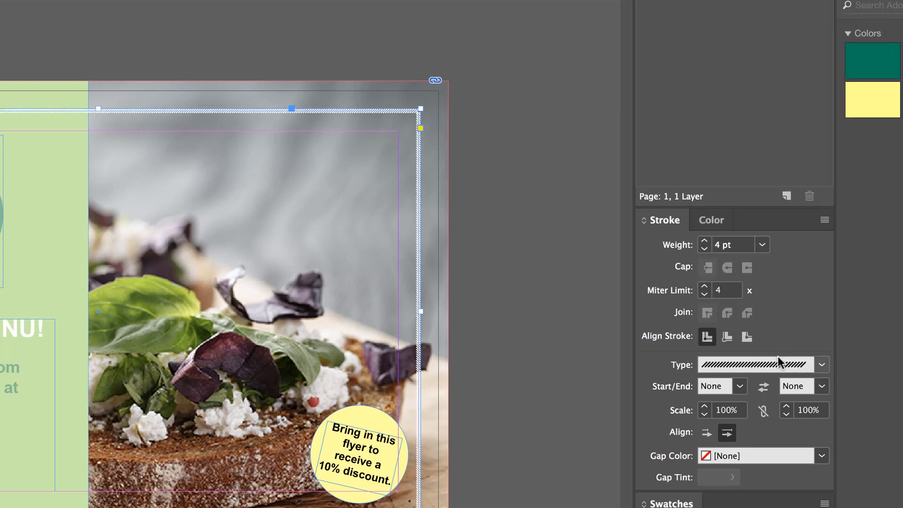
left_click(821, 364)
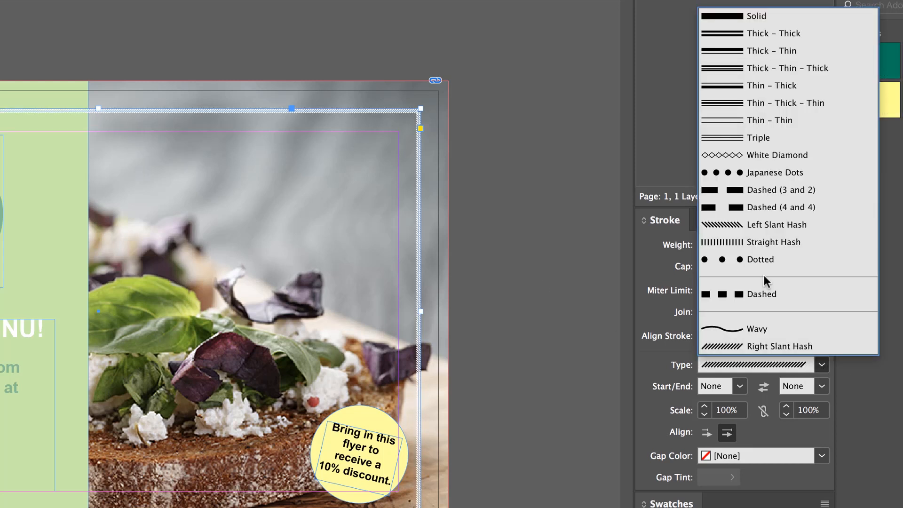
left_click(760, 260)
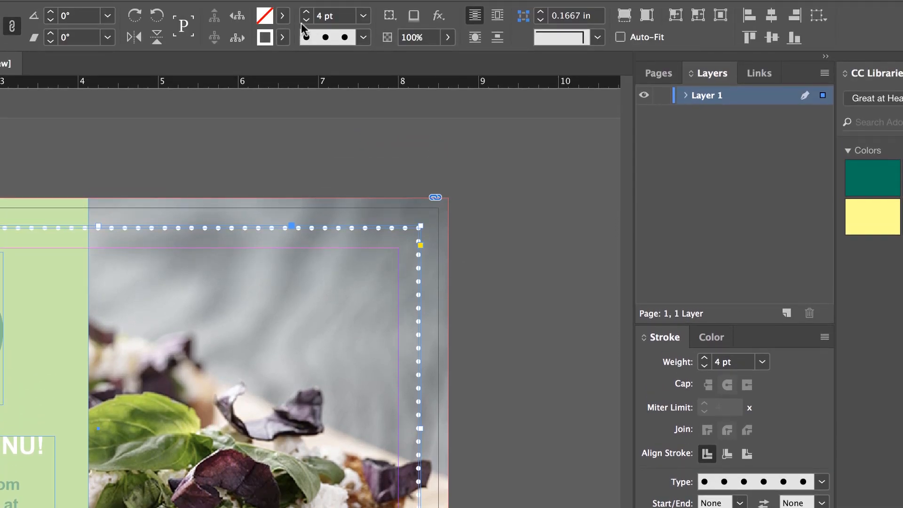
left_click(306, 20)
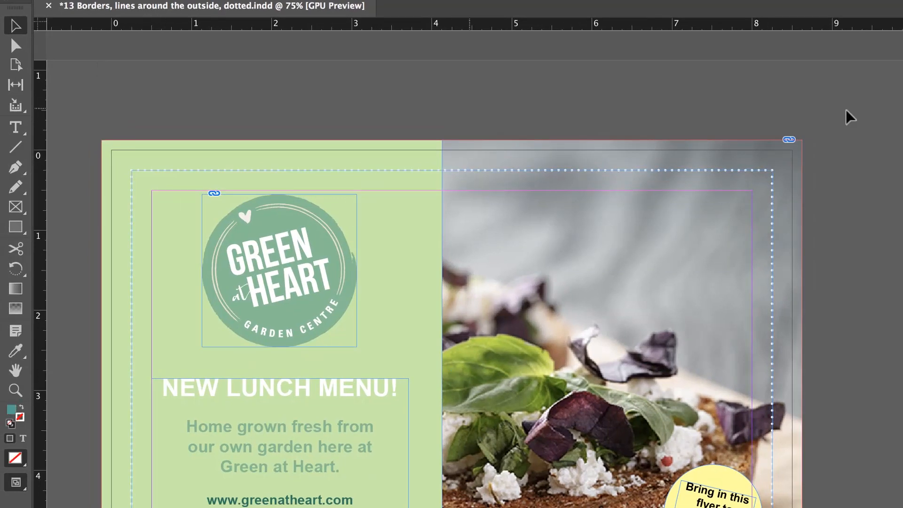
mouse_move(862, 177)
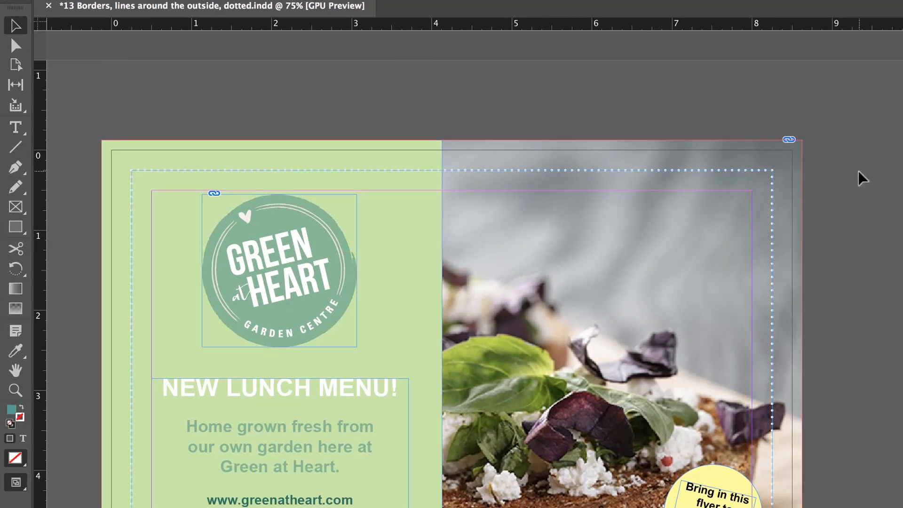
mouse_move(772, 291)
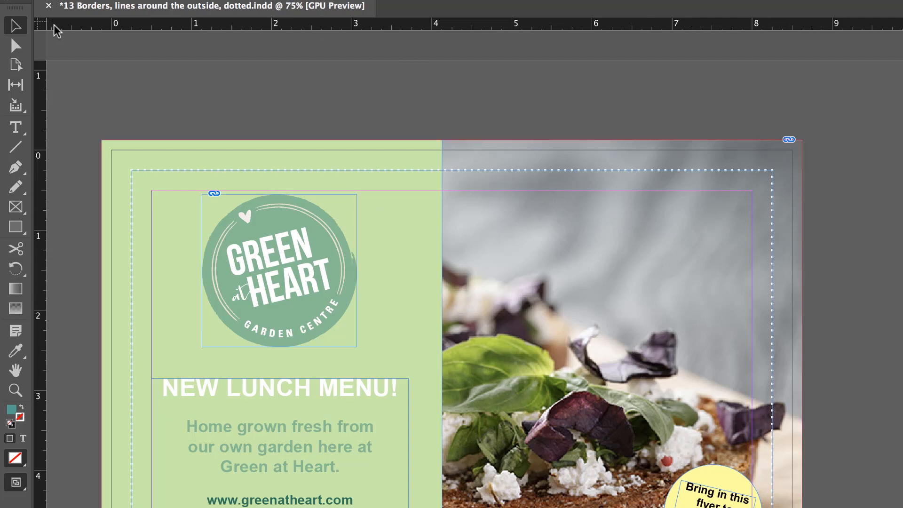
mouse_move(38, 166)
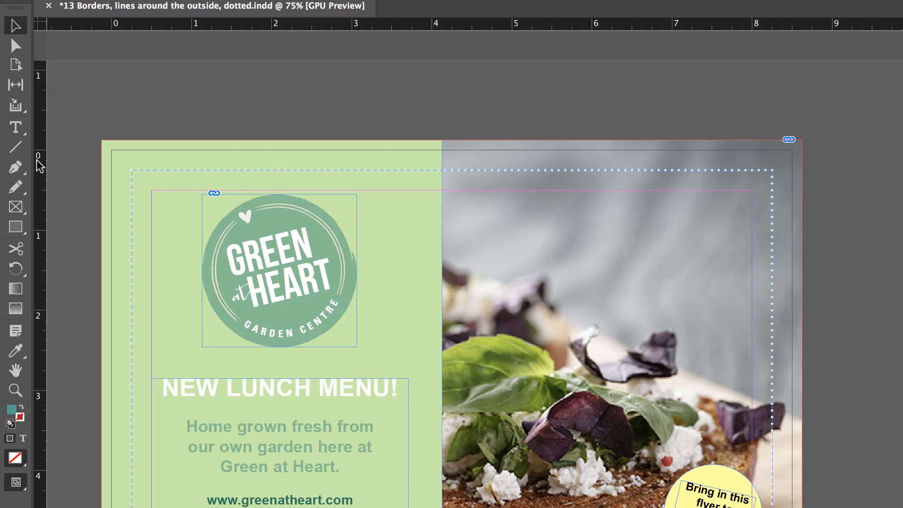
mouse_move(16, 146)
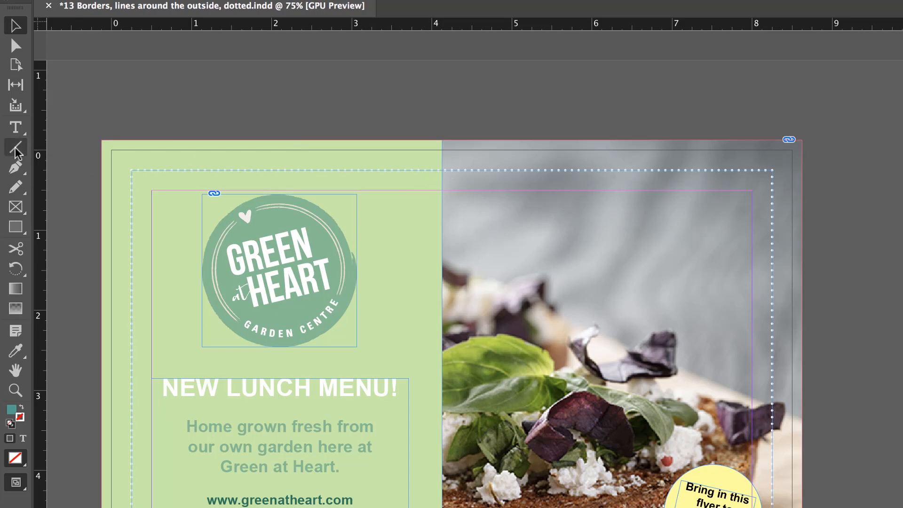
mouse_move(15, 147)
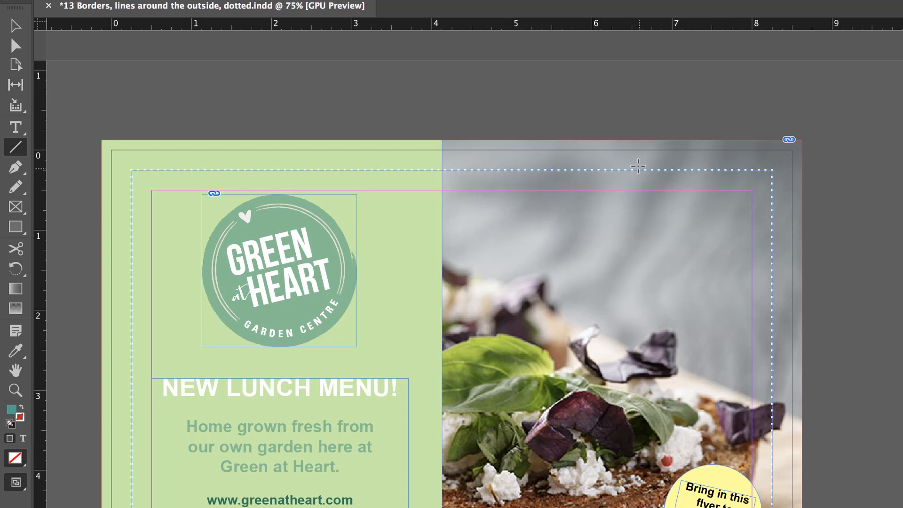
mouse_move(581, 109)
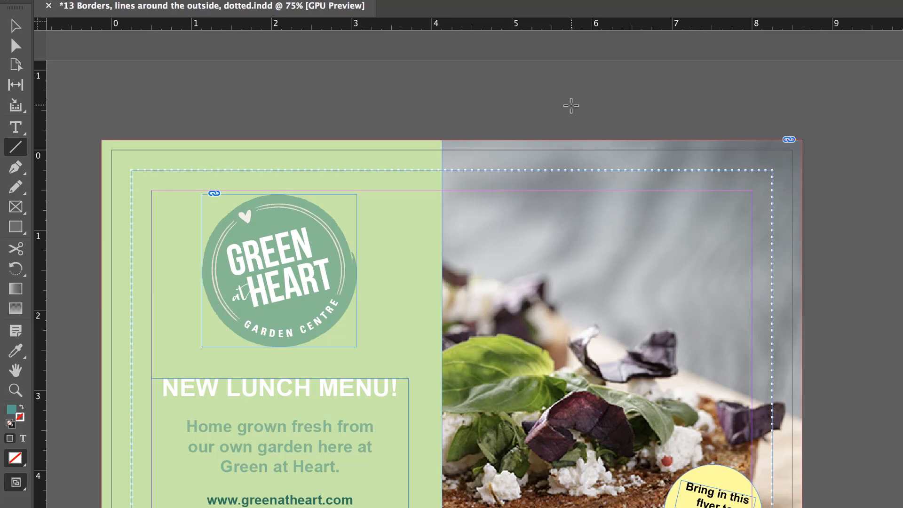
mouse_move(587, 106)
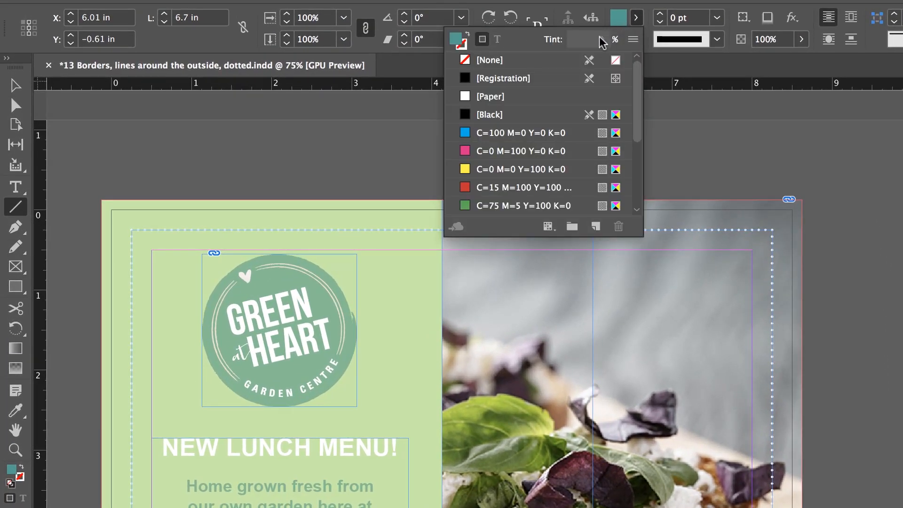
Step: Give the vertical line no fill and a white Paper stroke
left_click(489, 60)
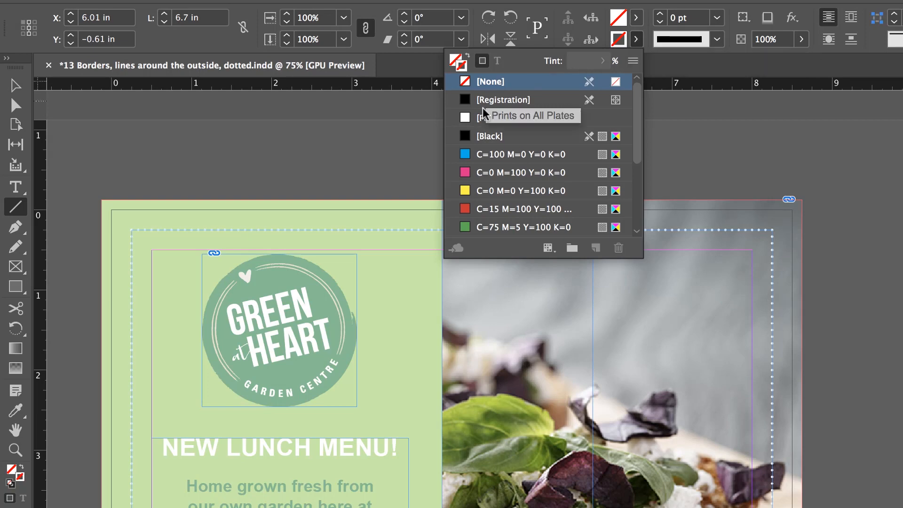
left_click(491, 118)
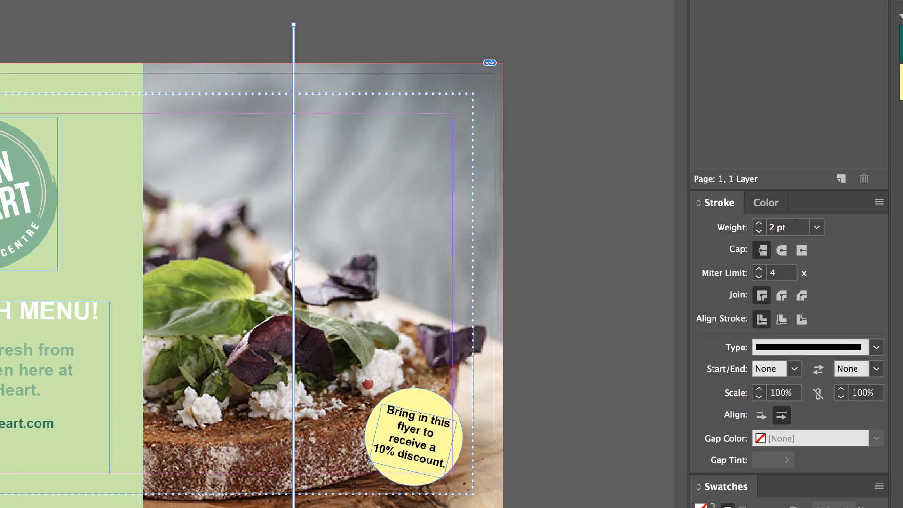
Step: Change the vertical line's stroke type to Dashed
left_click(876, 347)
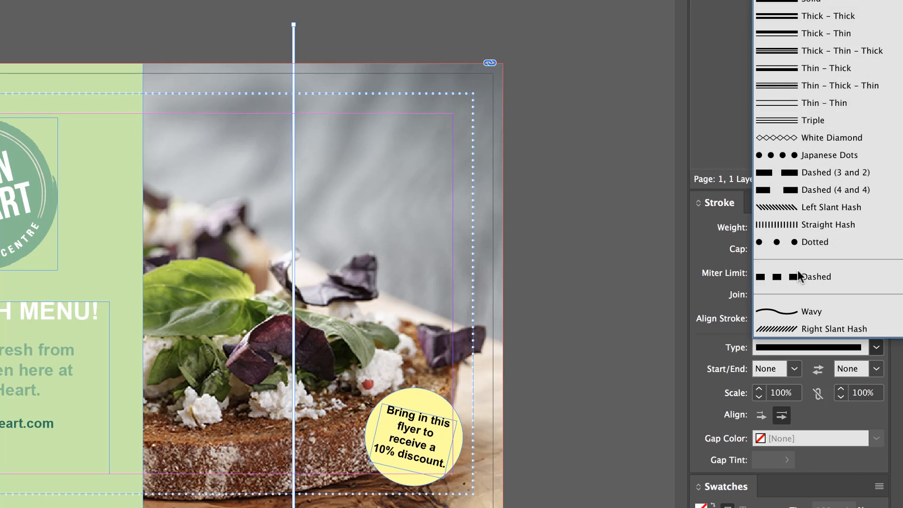
left_click(814, 277)
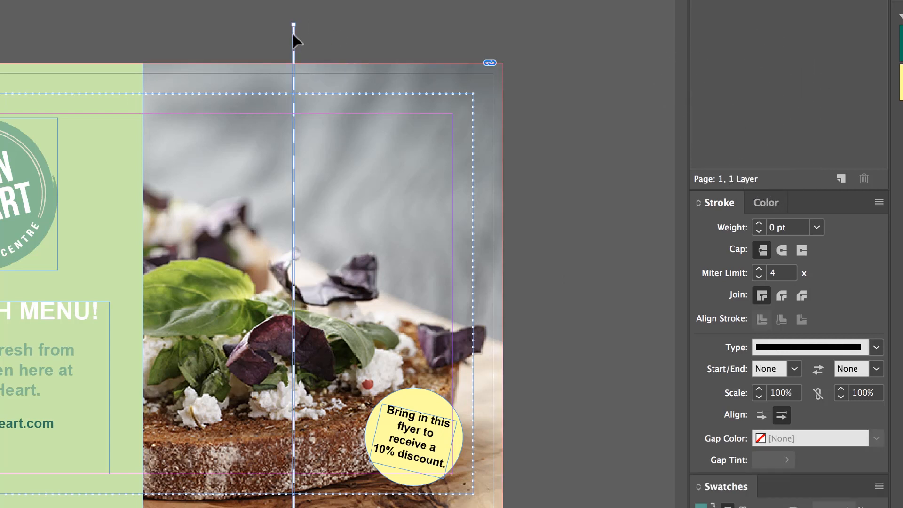
Step: Select the dashed vertical line to remove it, leaving only the dotted border
left_click(759, 227)
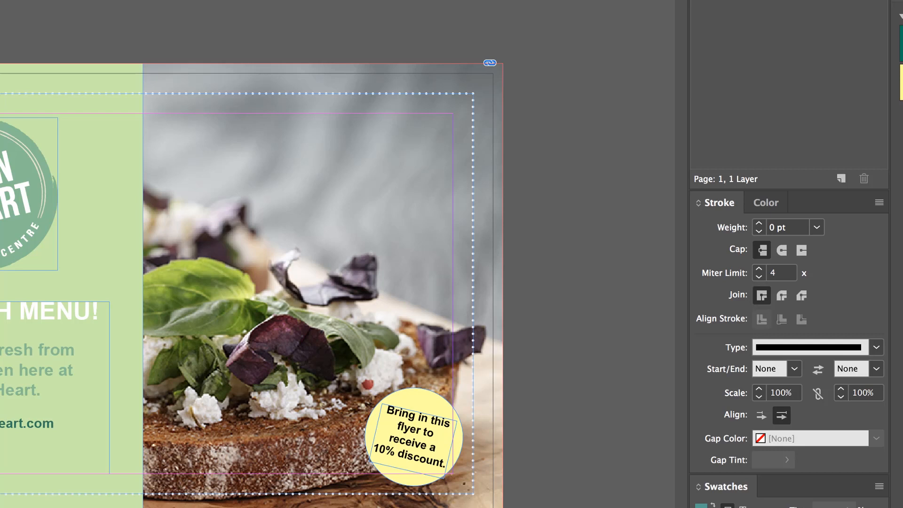
mouse_move(134, 27)
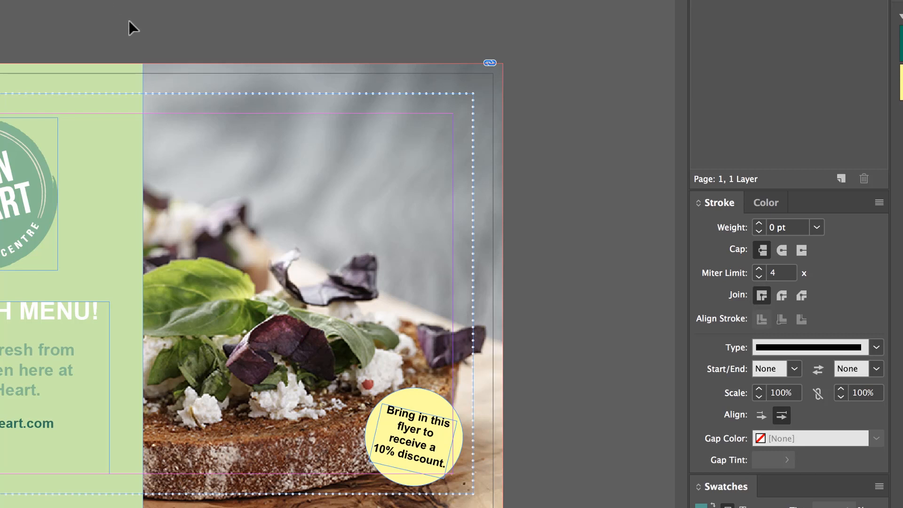